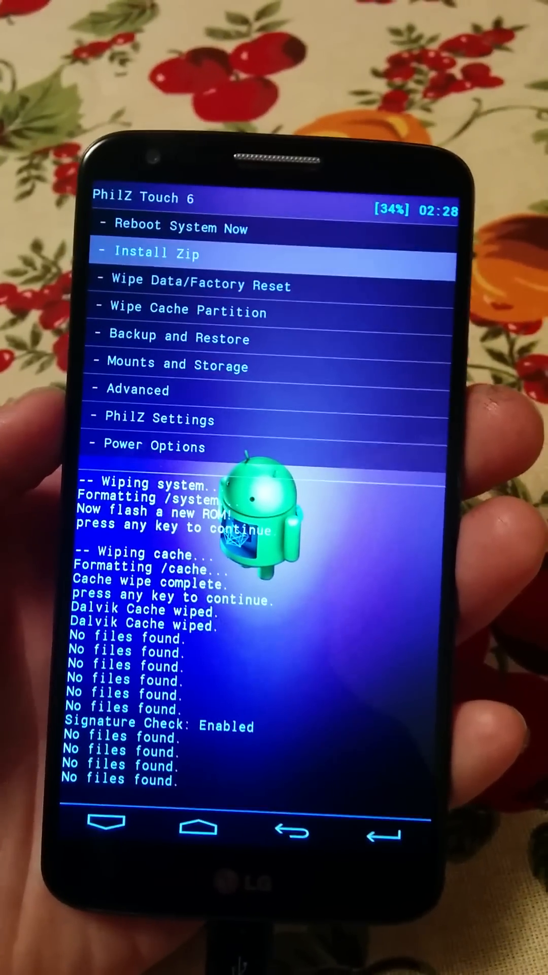
# - Wipe data/factory reset via the advanced options, then locate the gapps-lp signed zip in Download
pyautogui.click(199, 284)
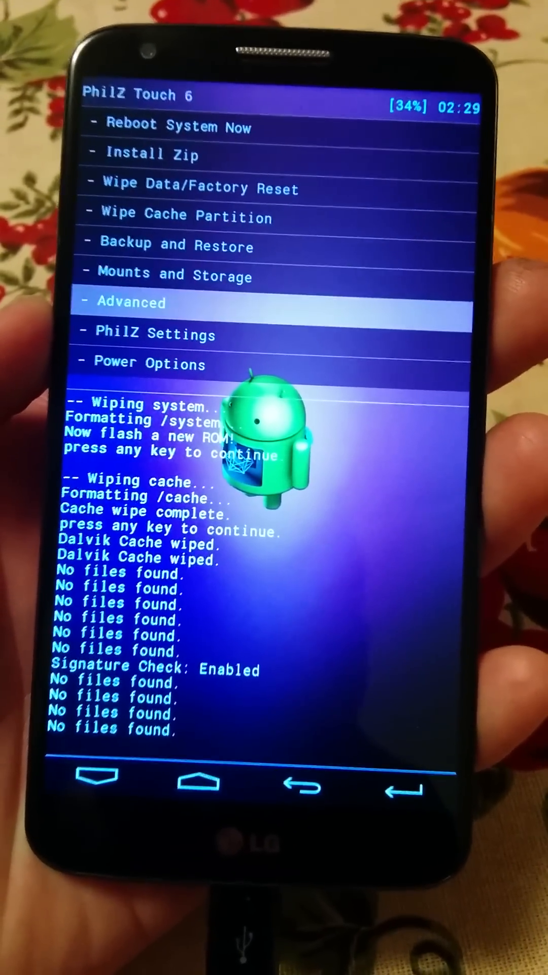
pyautogui.click(131, 303)
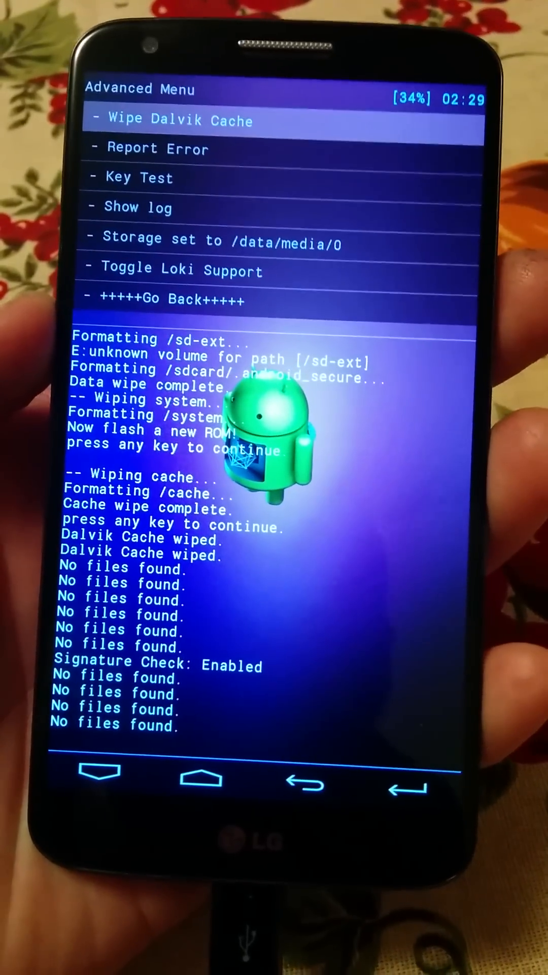
pyautogui.click(167, 120)
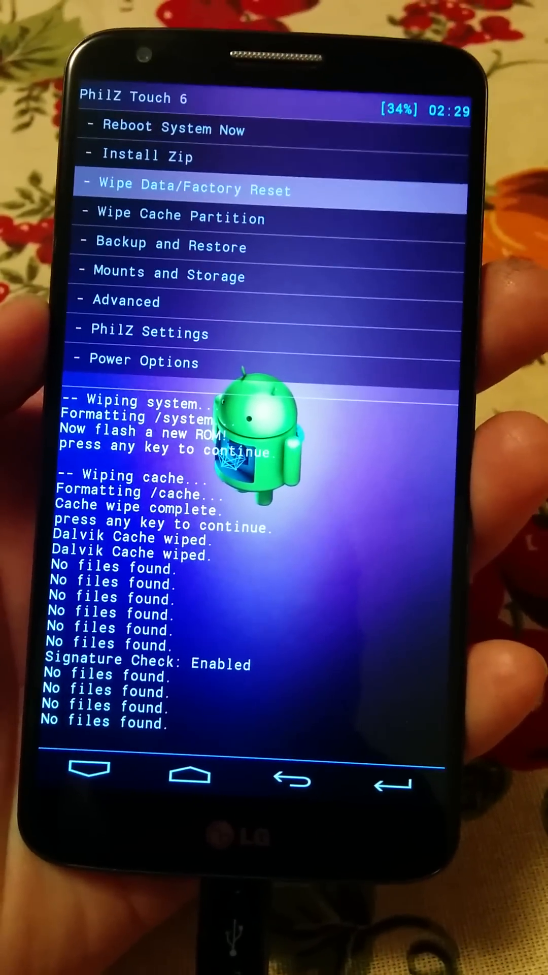
pyautogui.click(147, 155)
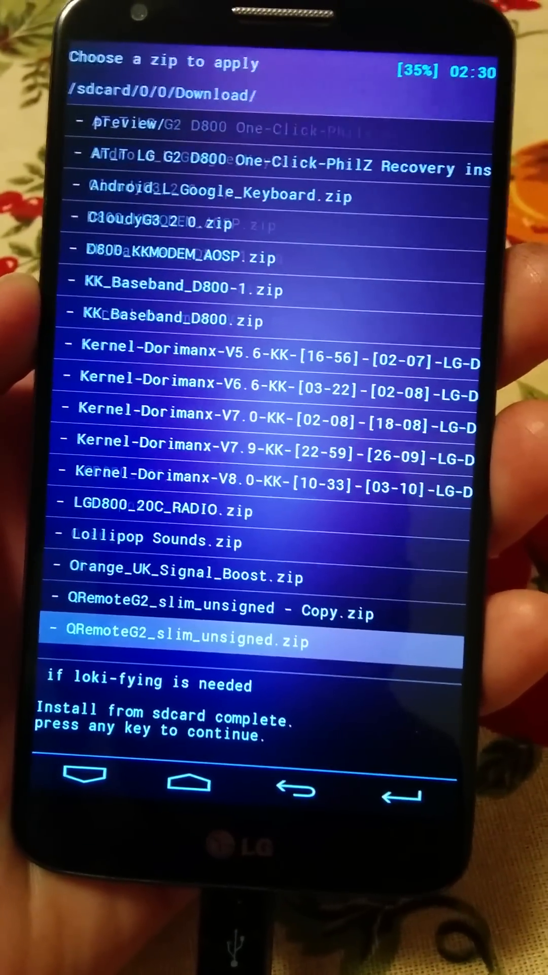
pyautogui.scroll(-3)
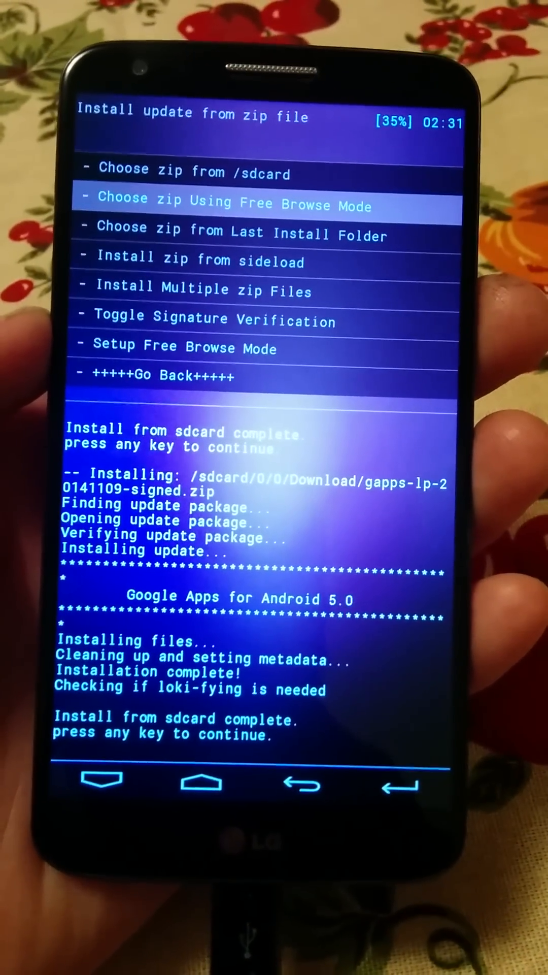
# - Select D800_KKMODEM_AOSP.zip in Download via Free Browse Mode, reaching the untrusted-package prompt
pyautogui.press('Down')
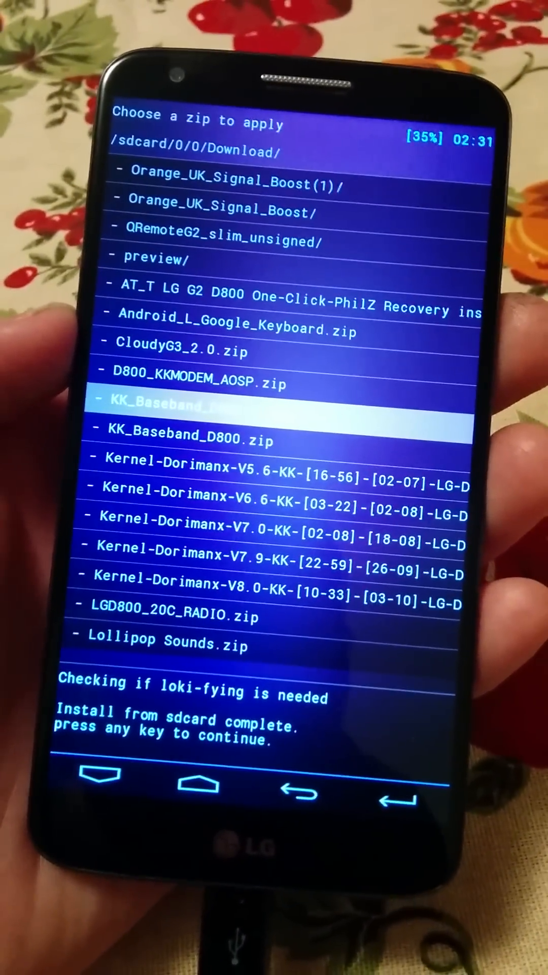
pyautogui.press('Up')
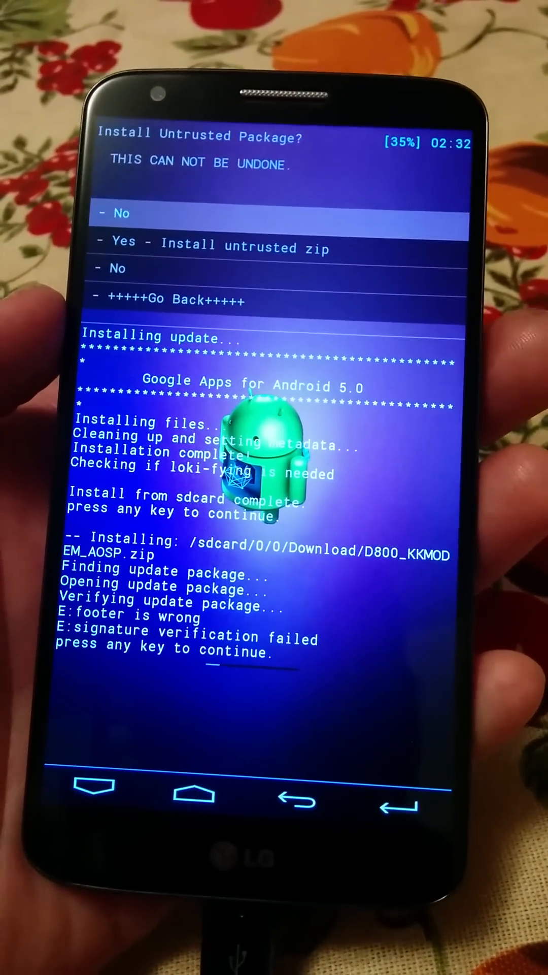
# - Choose 'Yes - Install untrusted zip' so the KitKat modem flashes with Modem Flash OK
pyautogui.press('Down')
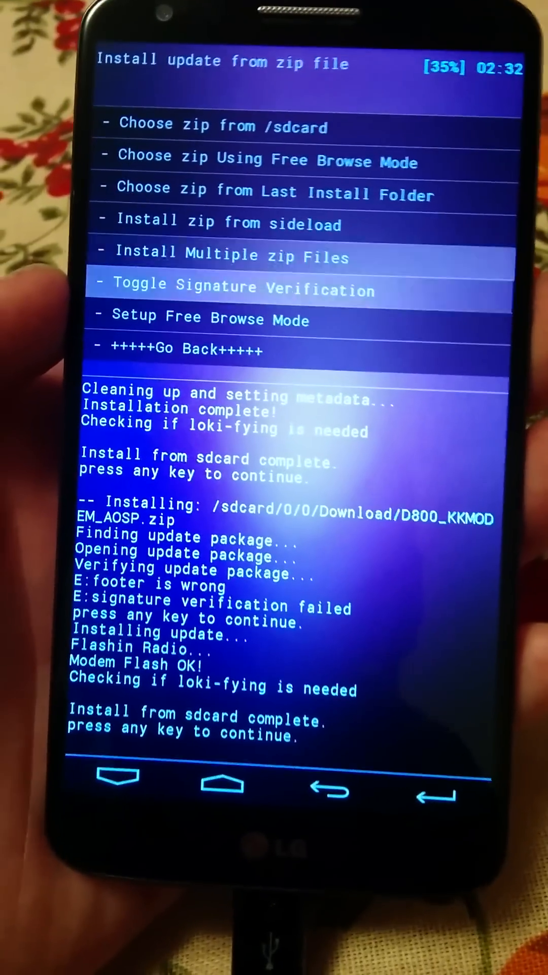
# - Go back to the main recovery menu and enter PhilZ Settings
pyautogui.press('Down')
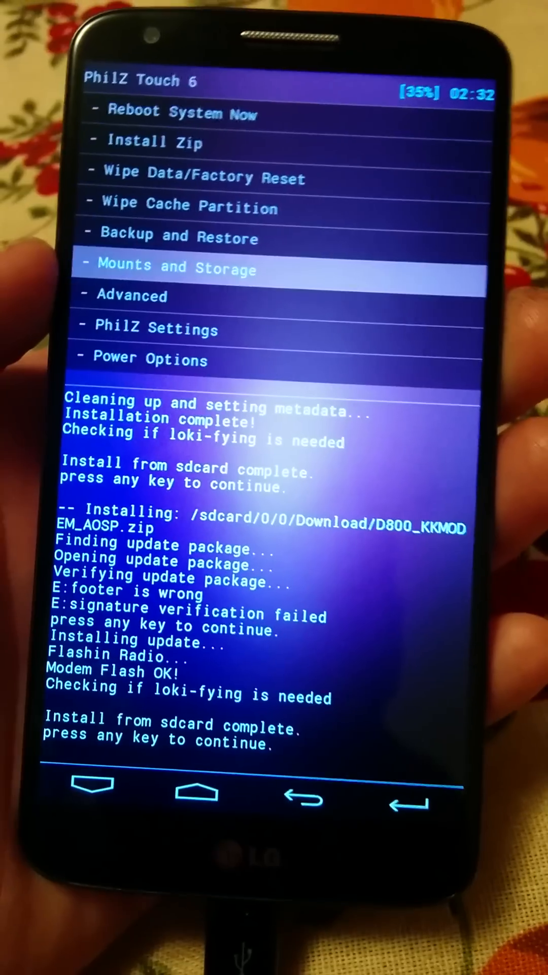
pyautogui.click(155, 329)
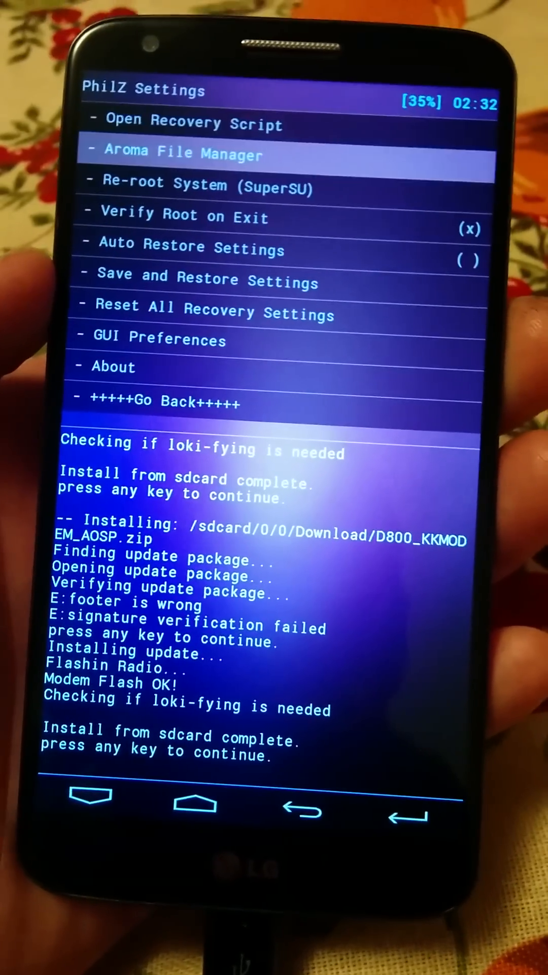